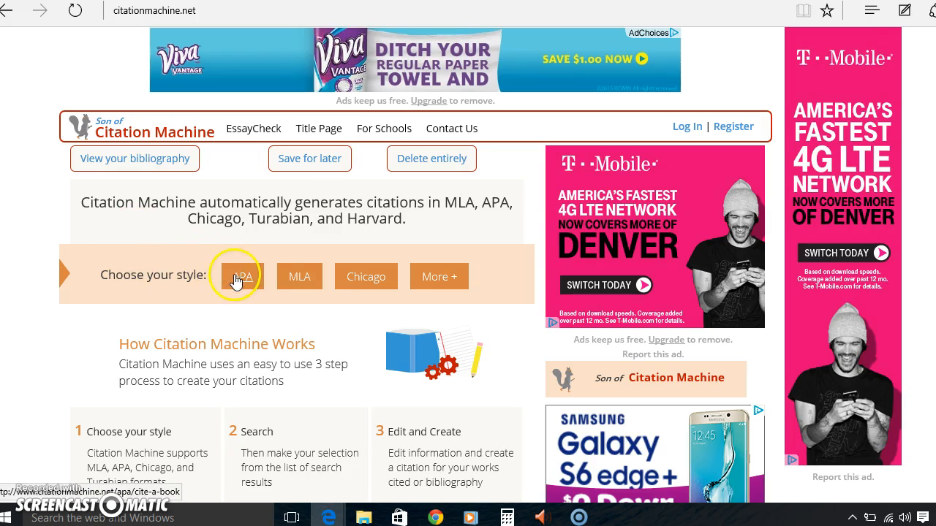
{"action": "mouse_move", "coordinate": [439, 276]}
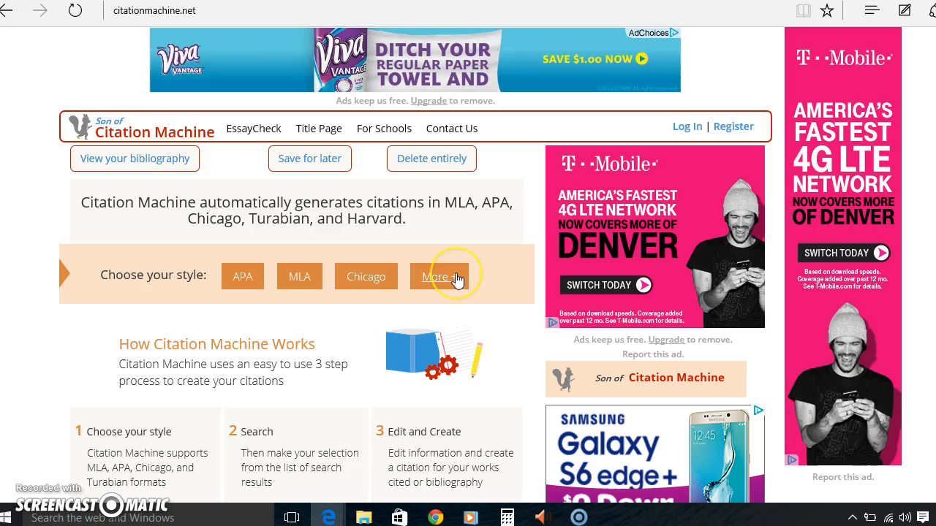
{"action": "mouse_move", "coordinate": [365, 276]}
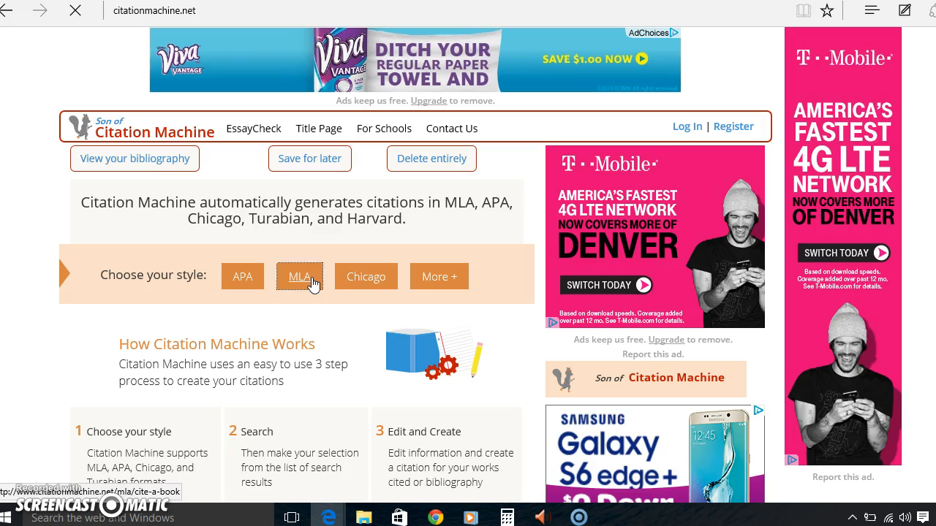
Choose MLA as the citation style to reach the MLA Cite a Book page
{"action": "left_click", "coordinate": [298, 276]}
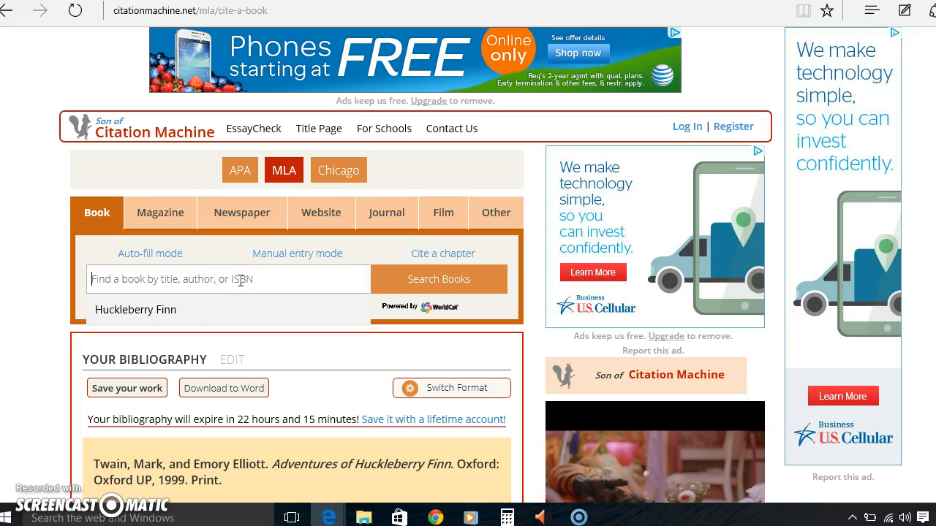
Fill the book search with 'Huckleberry Finn' and submit it
{"action": "left_click", "coordinate": [438, 279]}
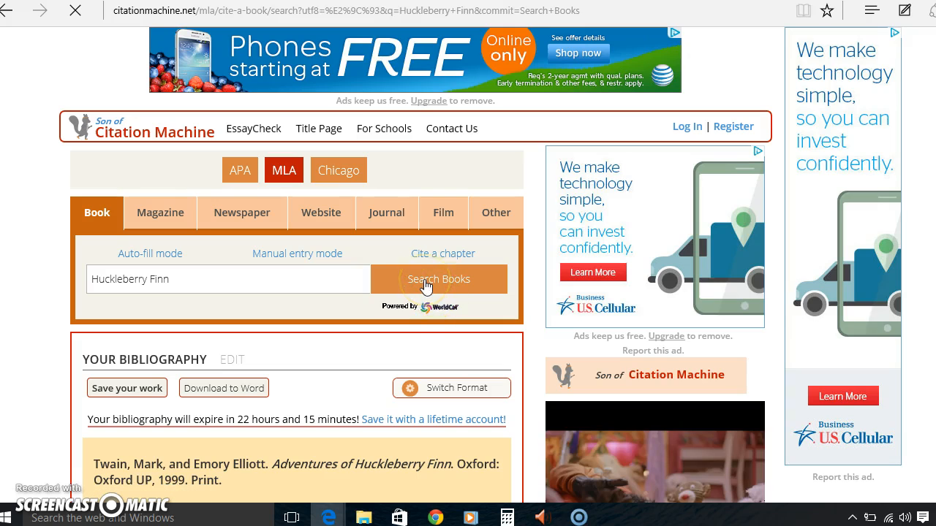